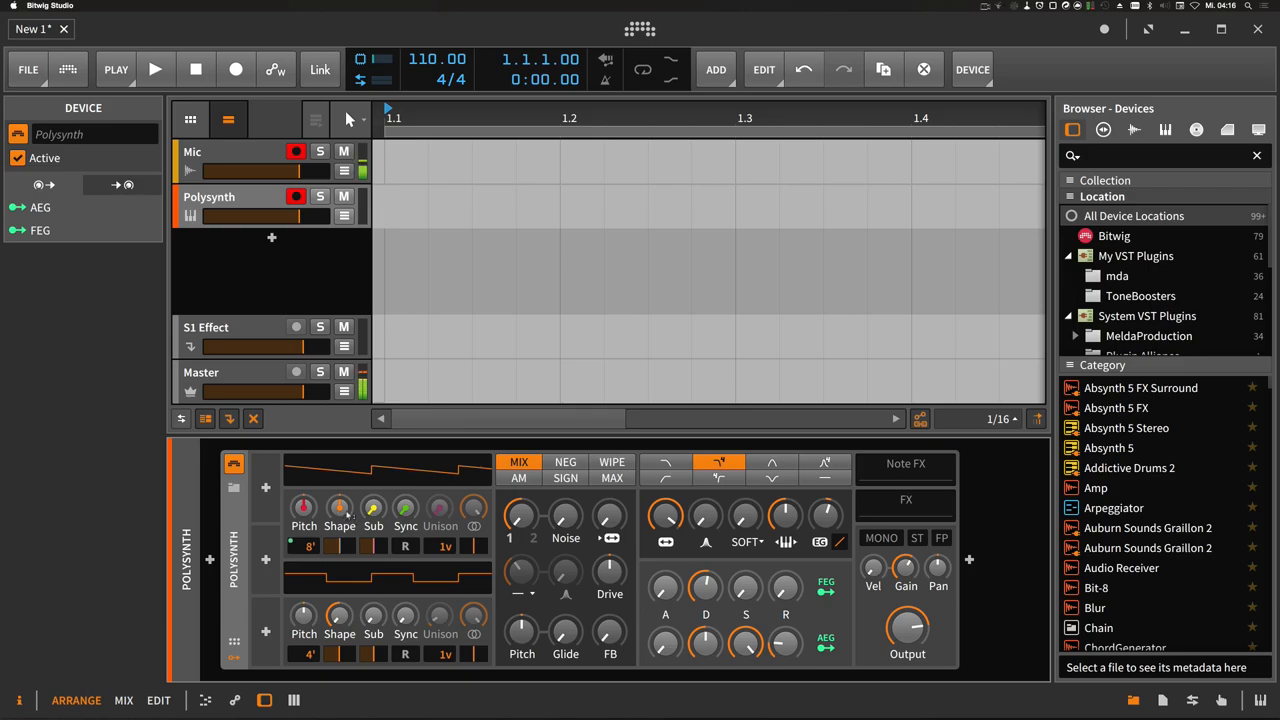
Nudge the Polysynth OSC2 Pitch knob to a small detune offset against OSC1.
drag(340, 508, 340, 520)
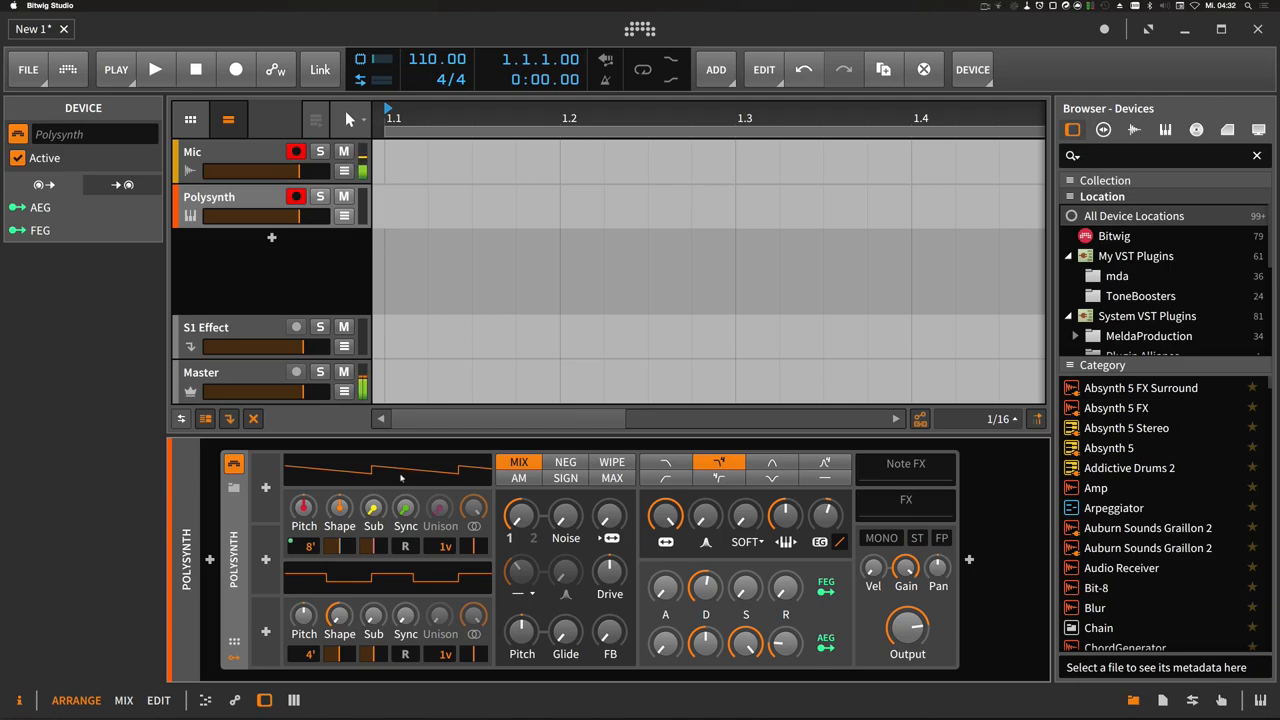
mouse_move(404, 616)
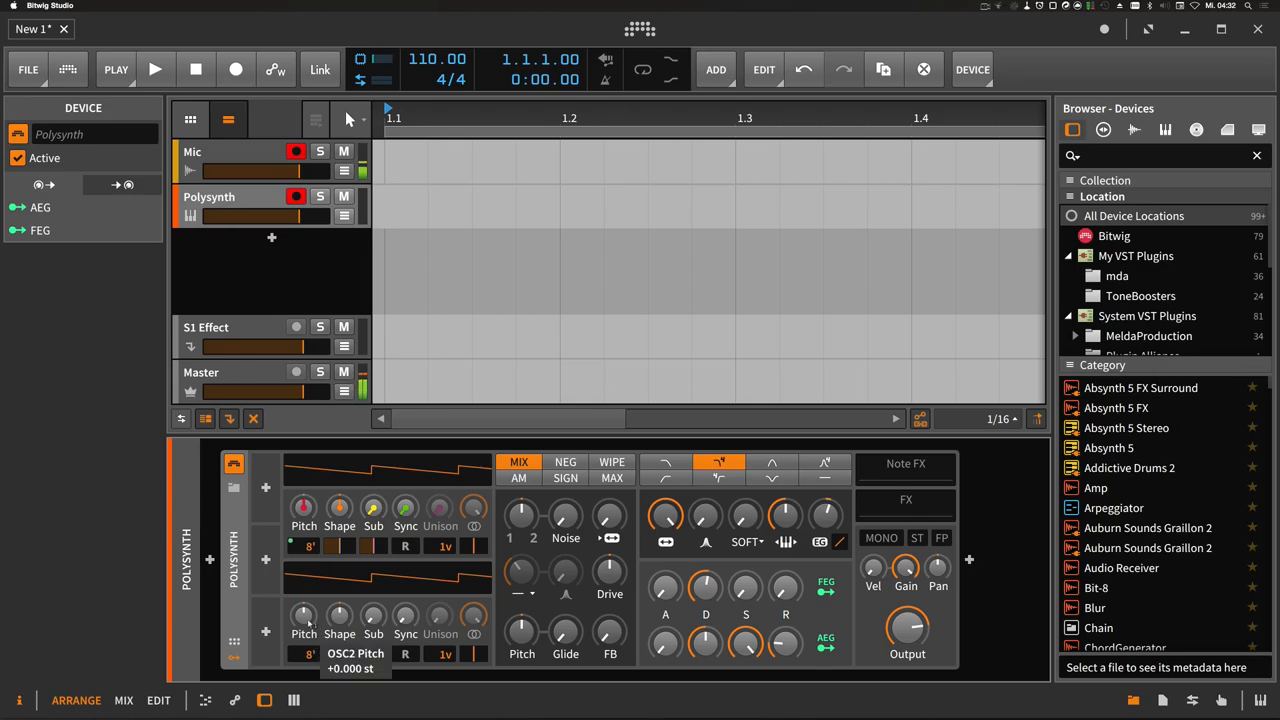
drag(304, 616, 304, 600)
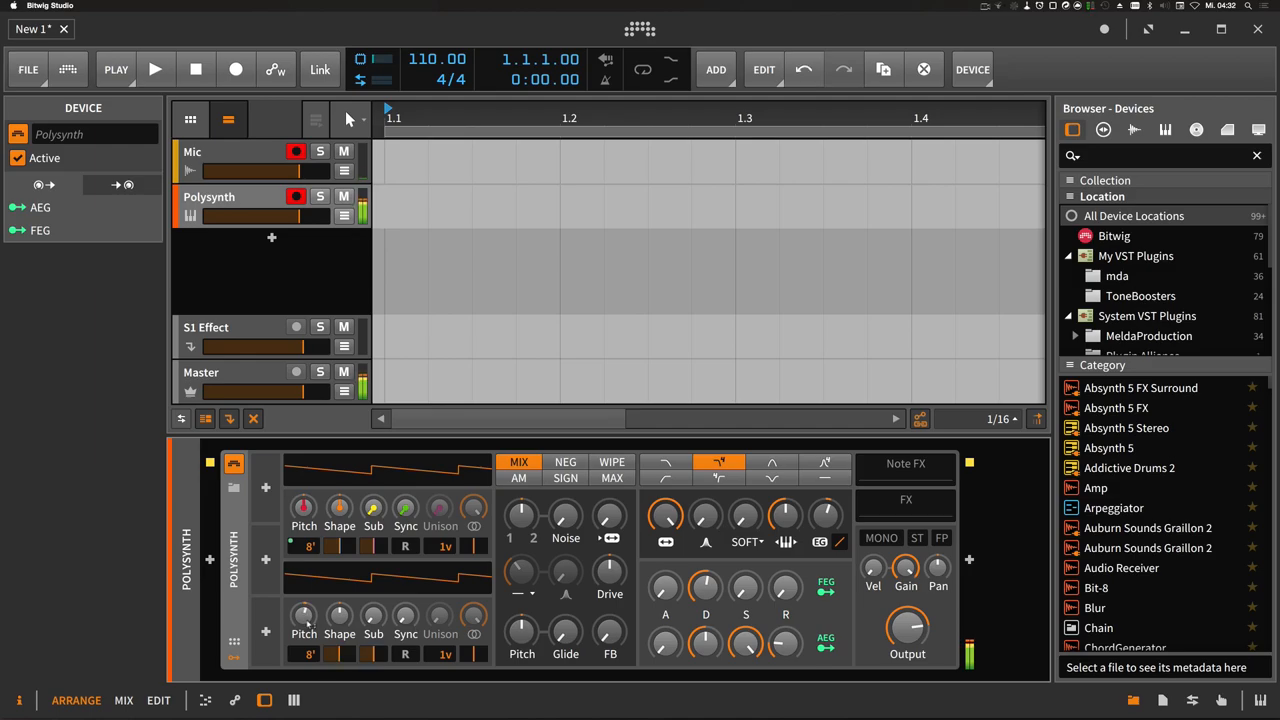
drag(304, 616, 304, 600)
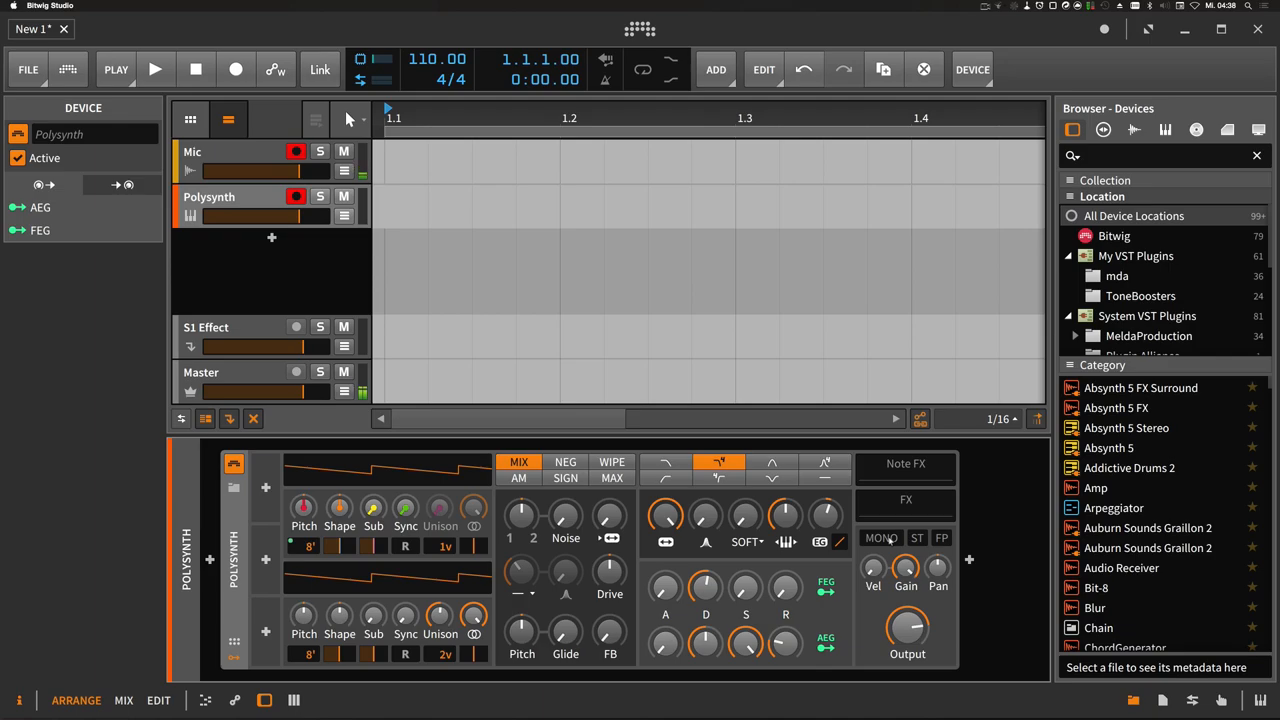
mouse_move(880, 538)
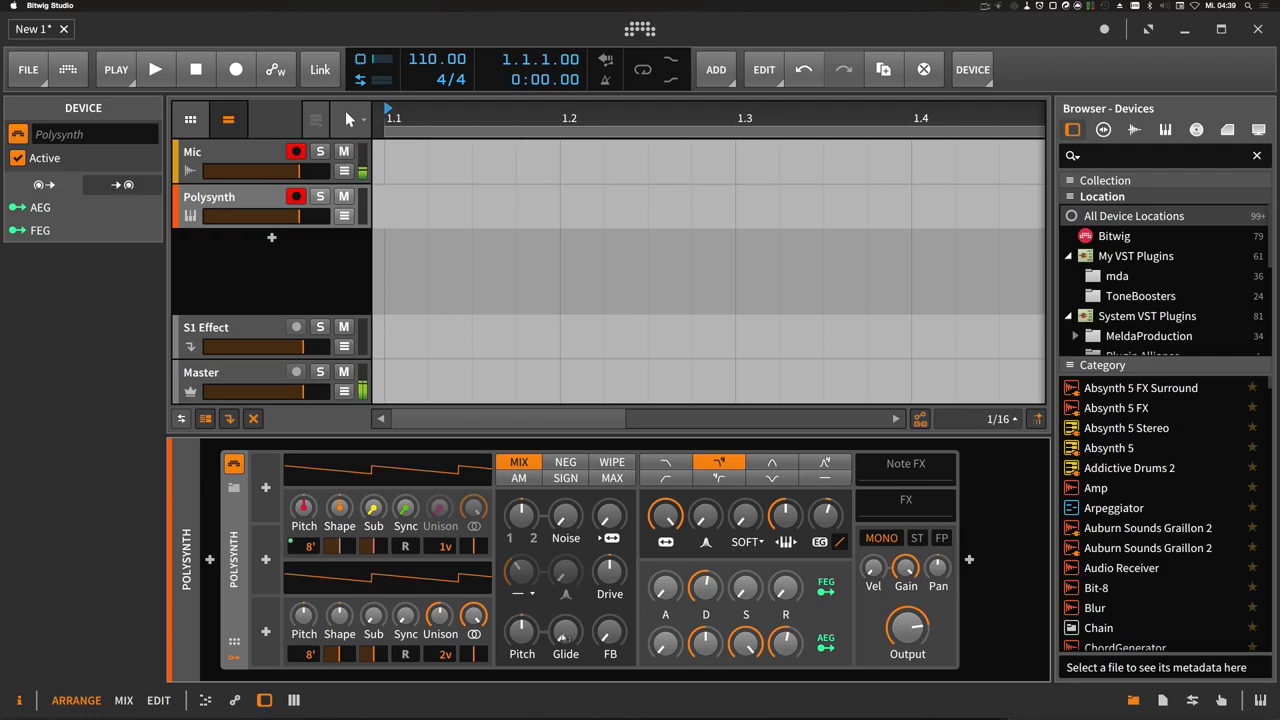
Set the Polysynth Glide knob to roughly 188 ms between notes.
drag(564, 630, 564, 620)
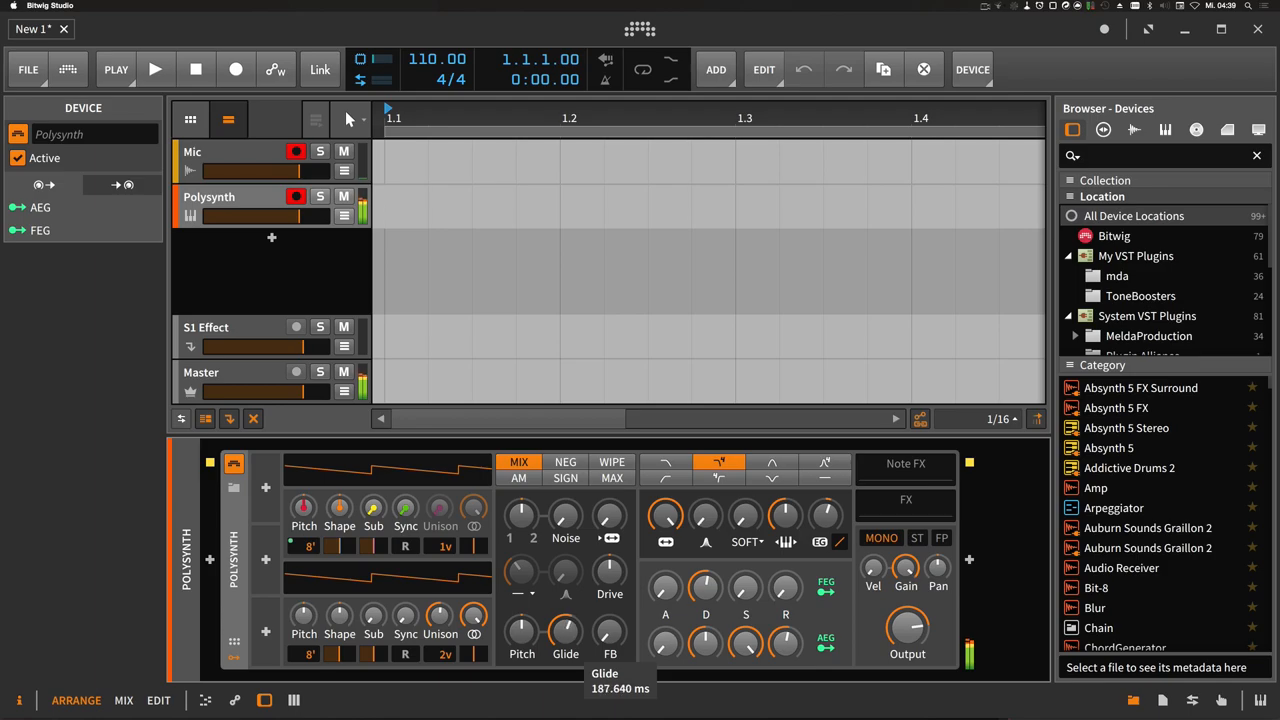
drag(564, 628, 564, 580)
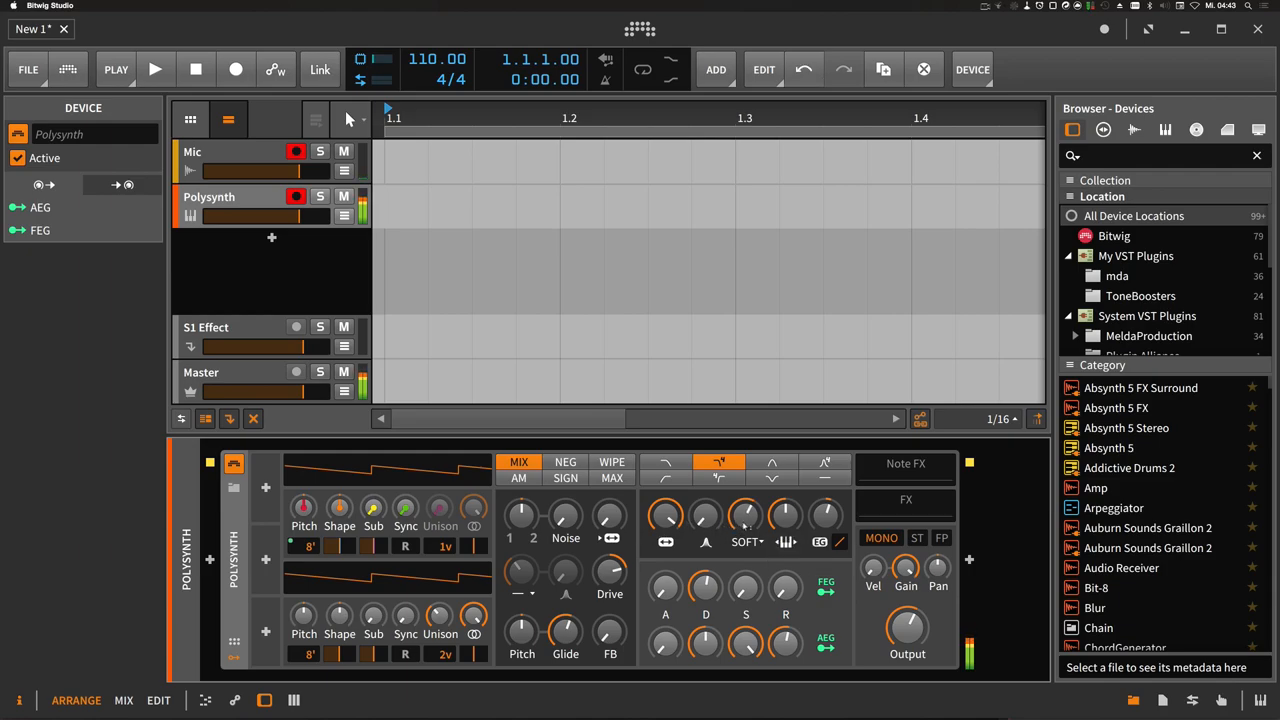
Try SIN shaper and NEG/SIGN blends, settling on AM oscillator mix mode.
click(746, 540)
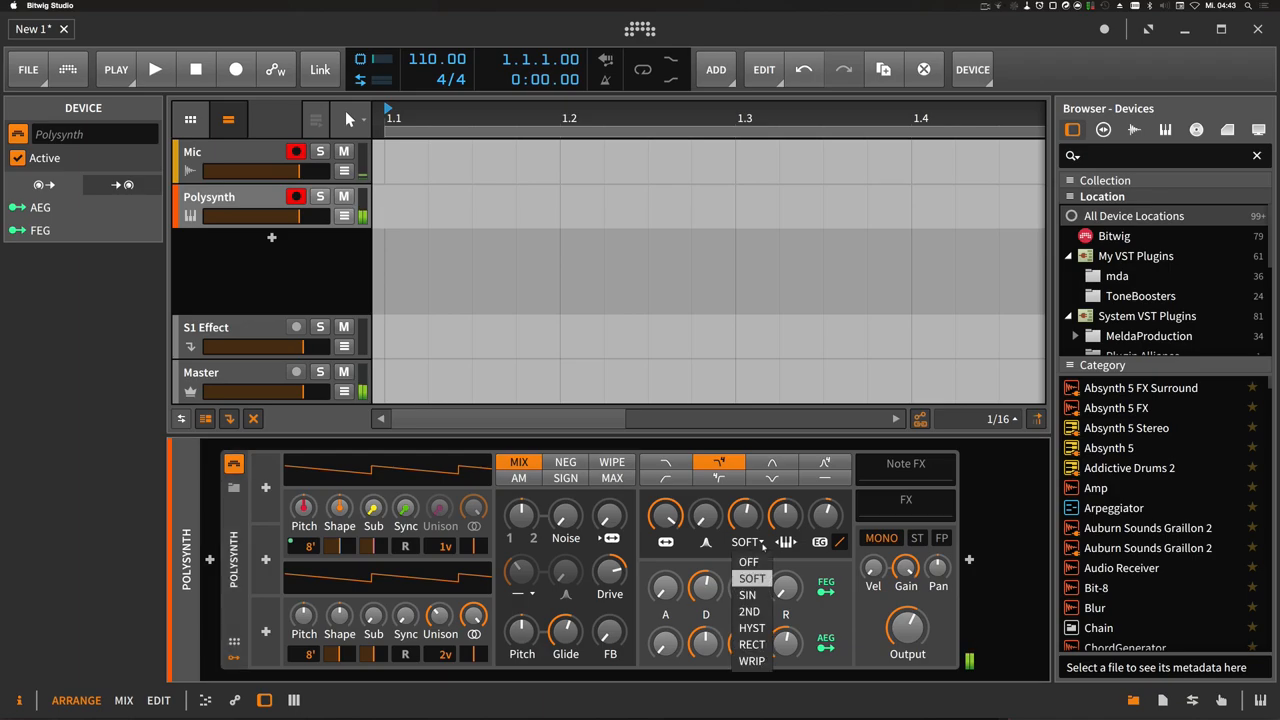
click(748, 594)
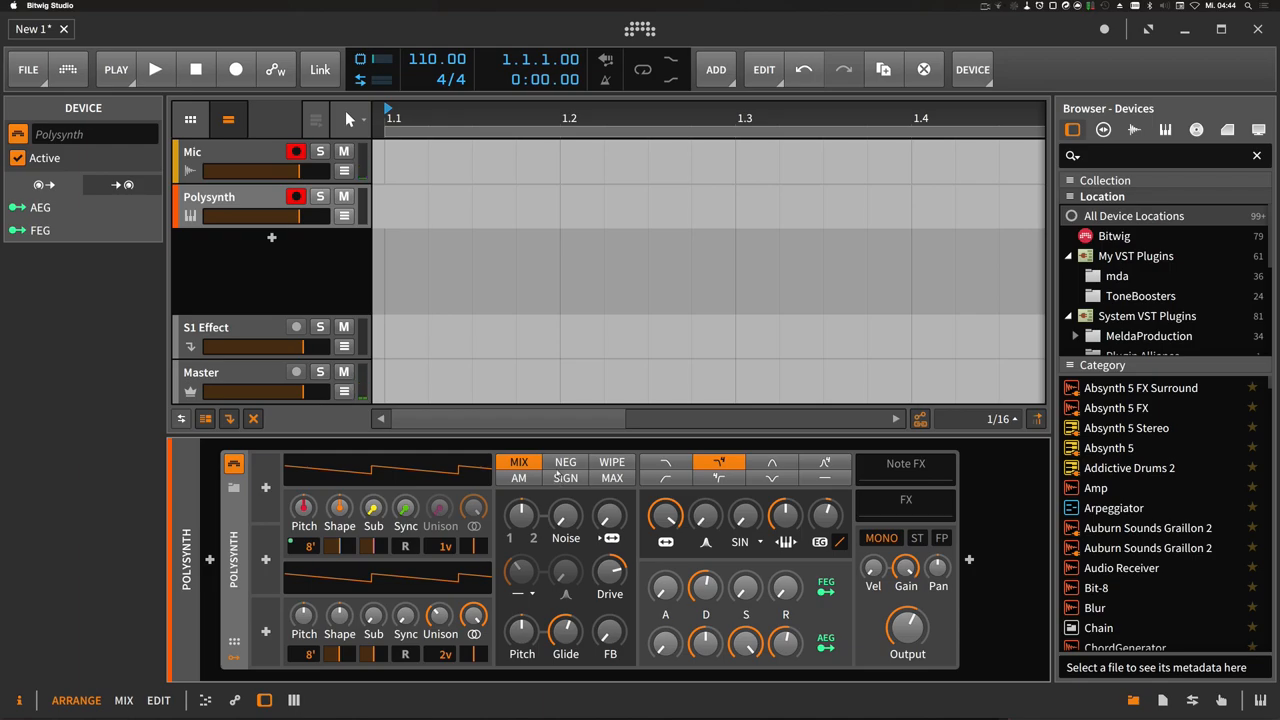
click(564, 462)
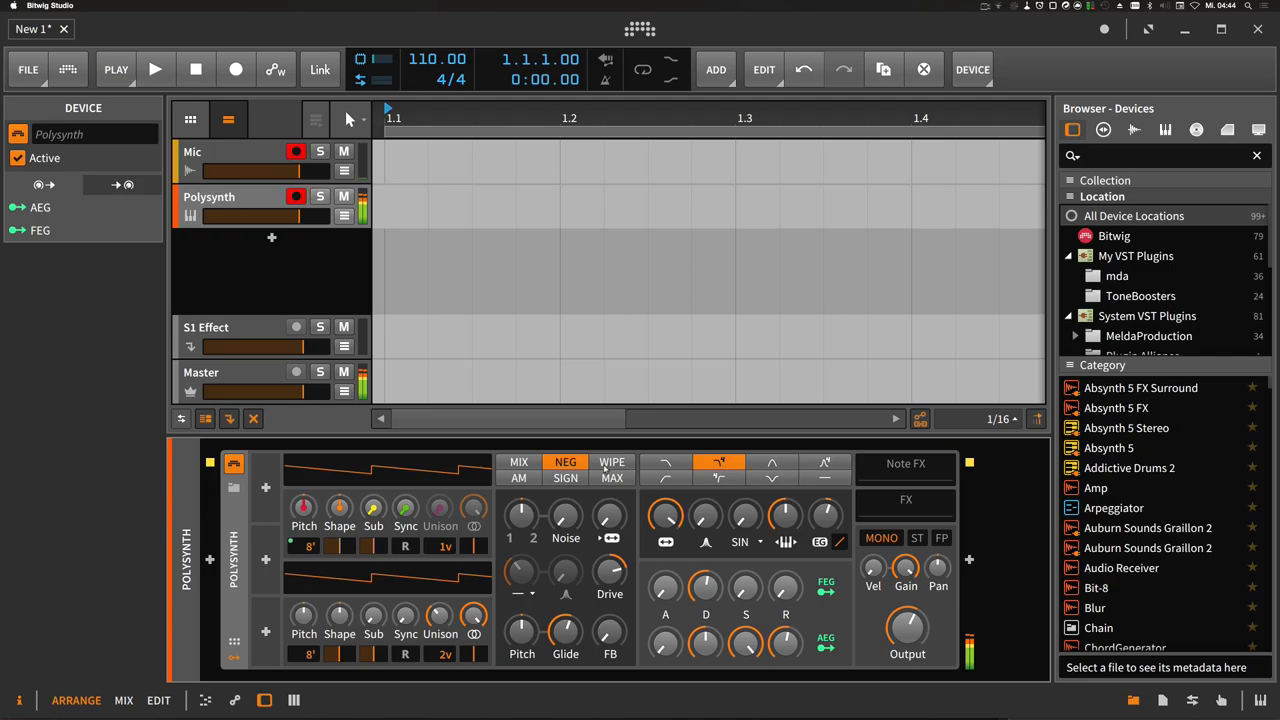
click(564, 476)
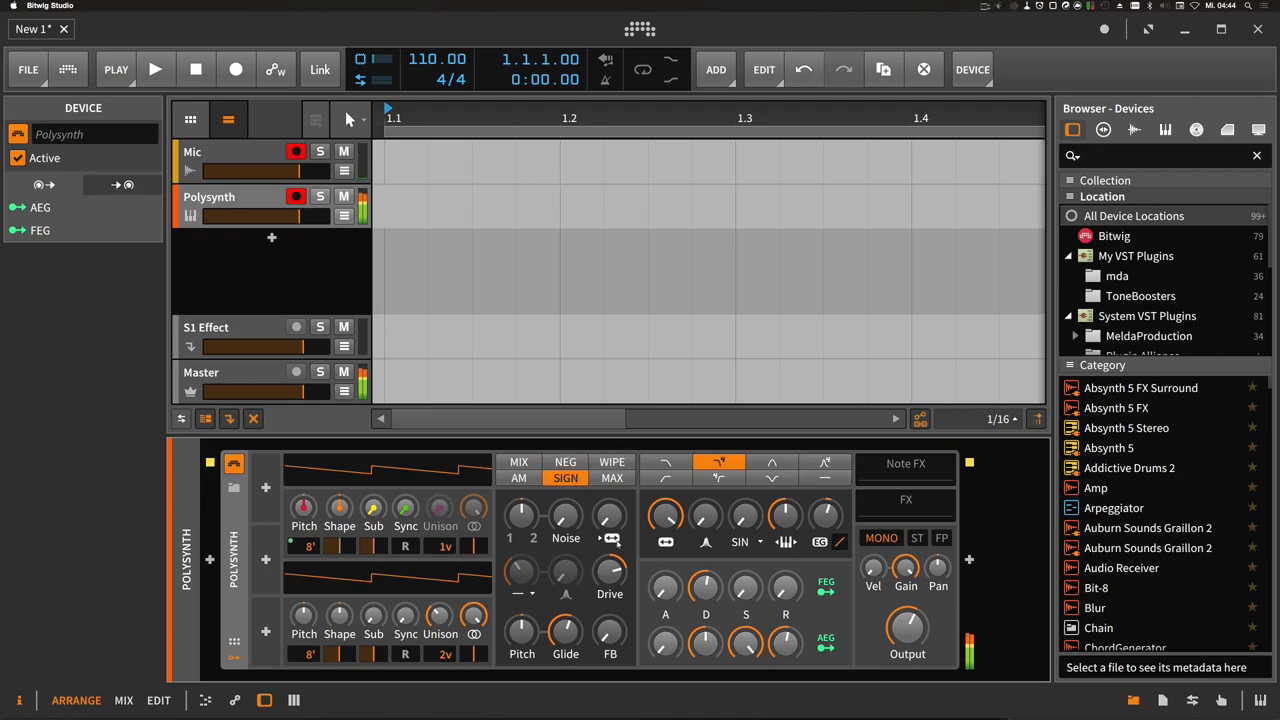
click(520, 478)
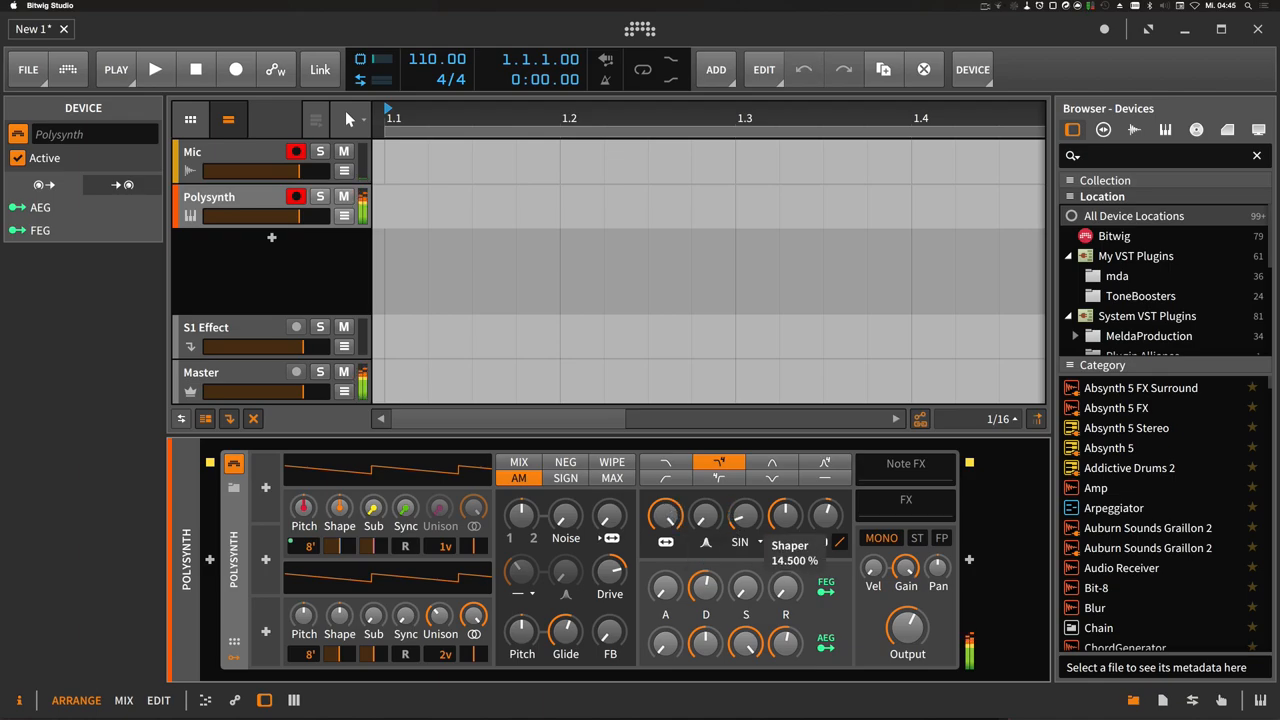
Set the filter shaper to HYST with the Shaper amount around 55 %.
click(744, 542)
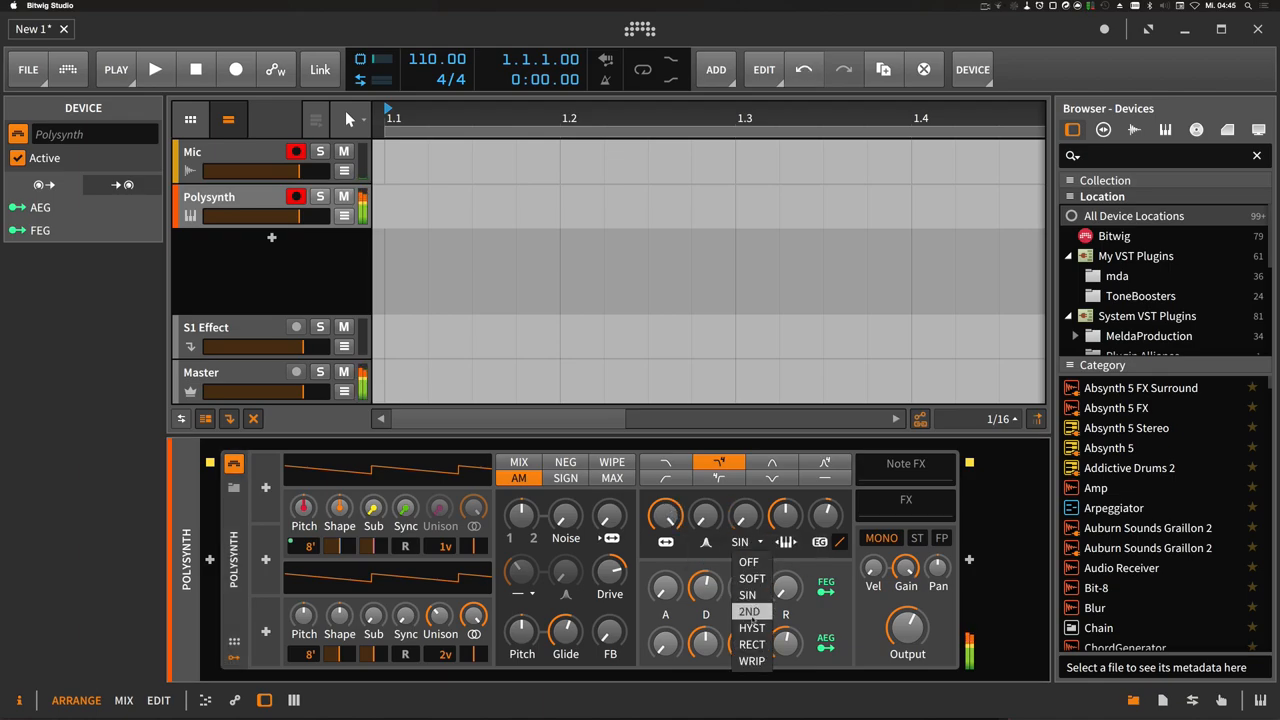
click(752, 628)
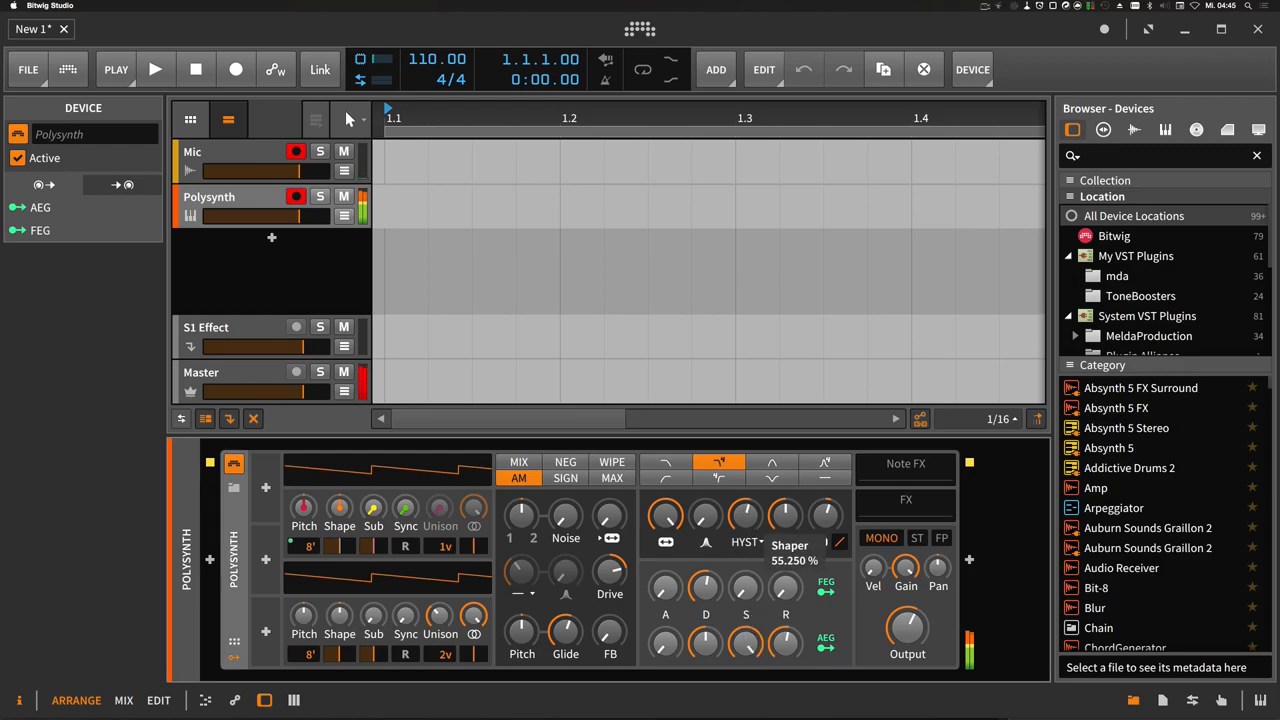
drag(742, 516, 742, 544)
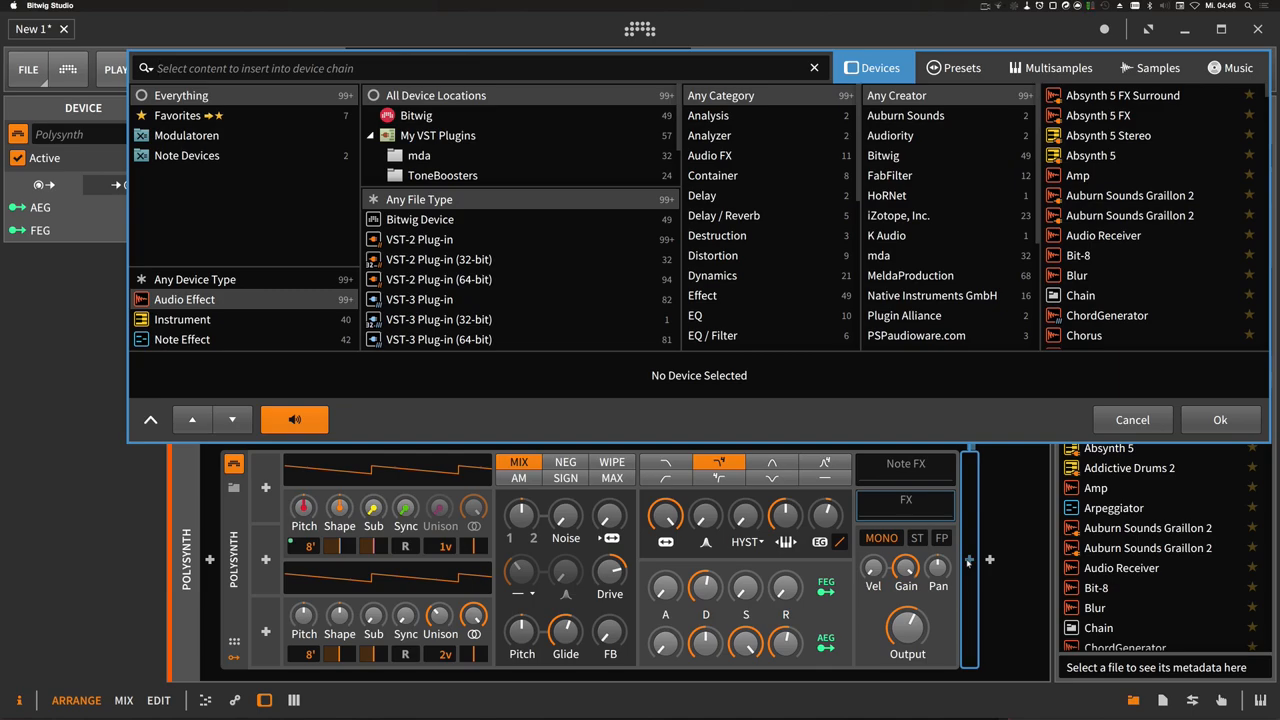
Search 'soft clip' in Presets and load Soft Clip after the Polysynth.
text(soft clip)
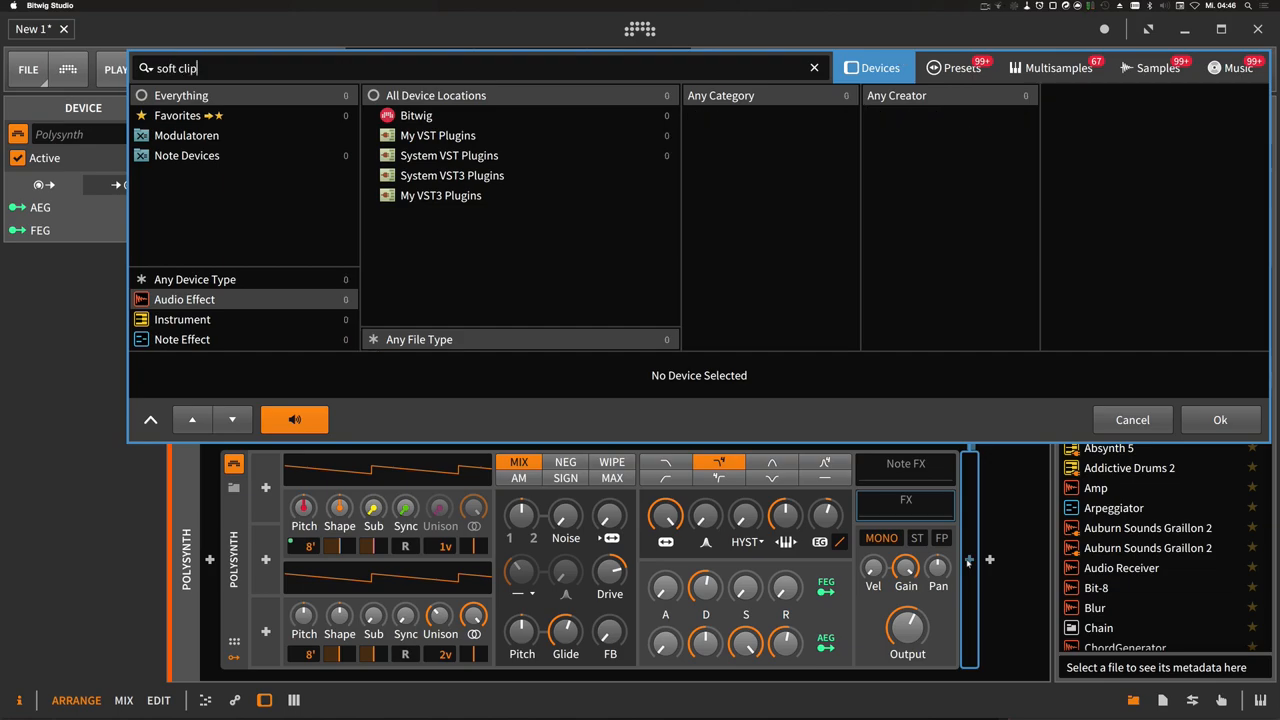
click(956, 68)
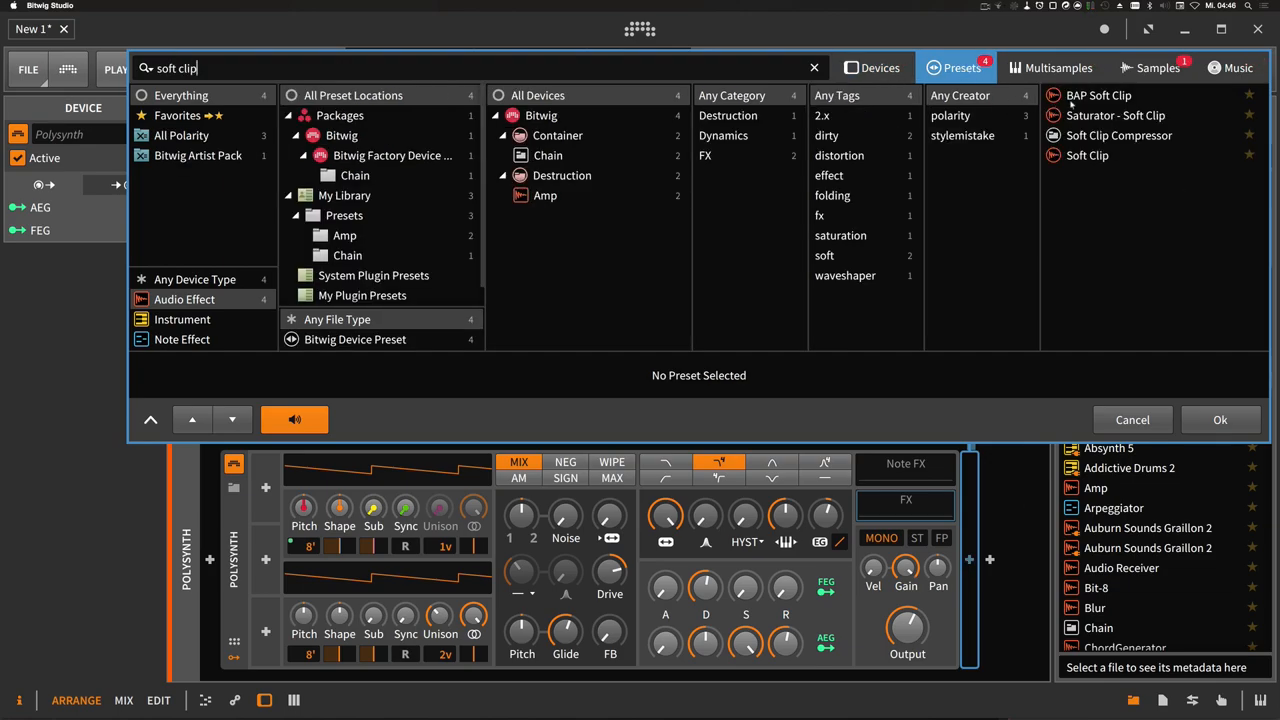
click(1220, 420)
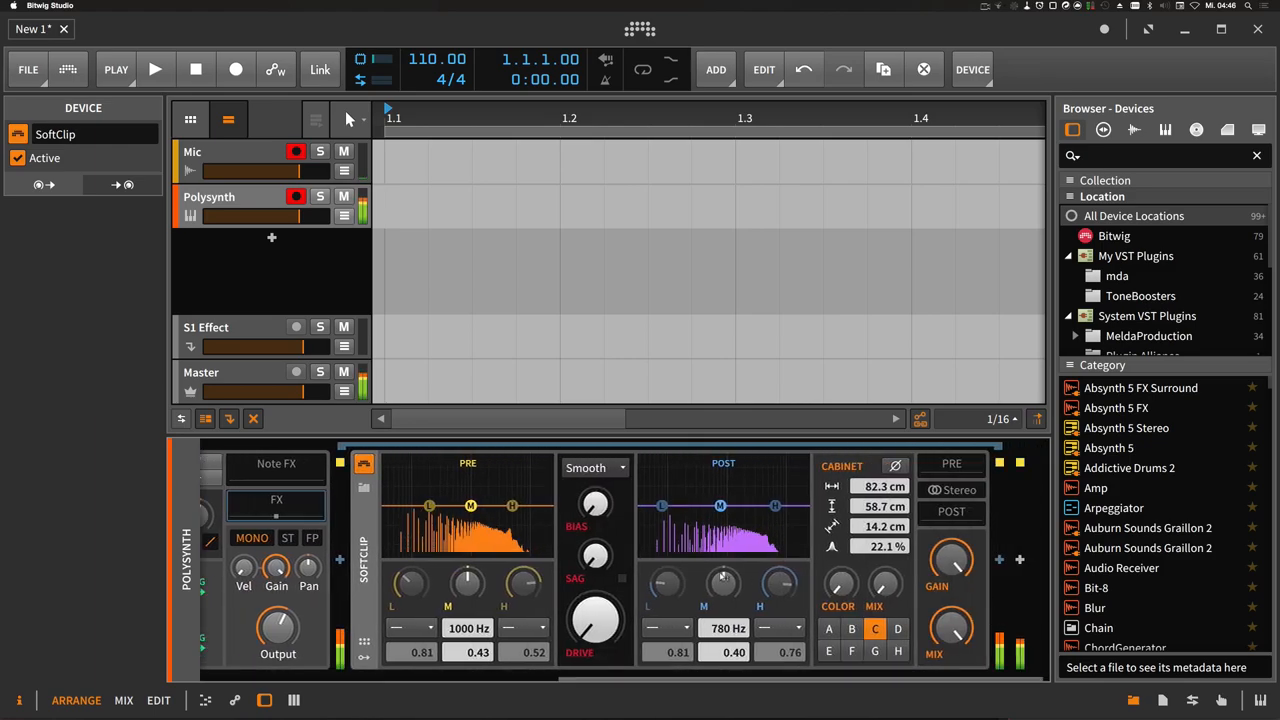
drag(596, 620, 600, 600)
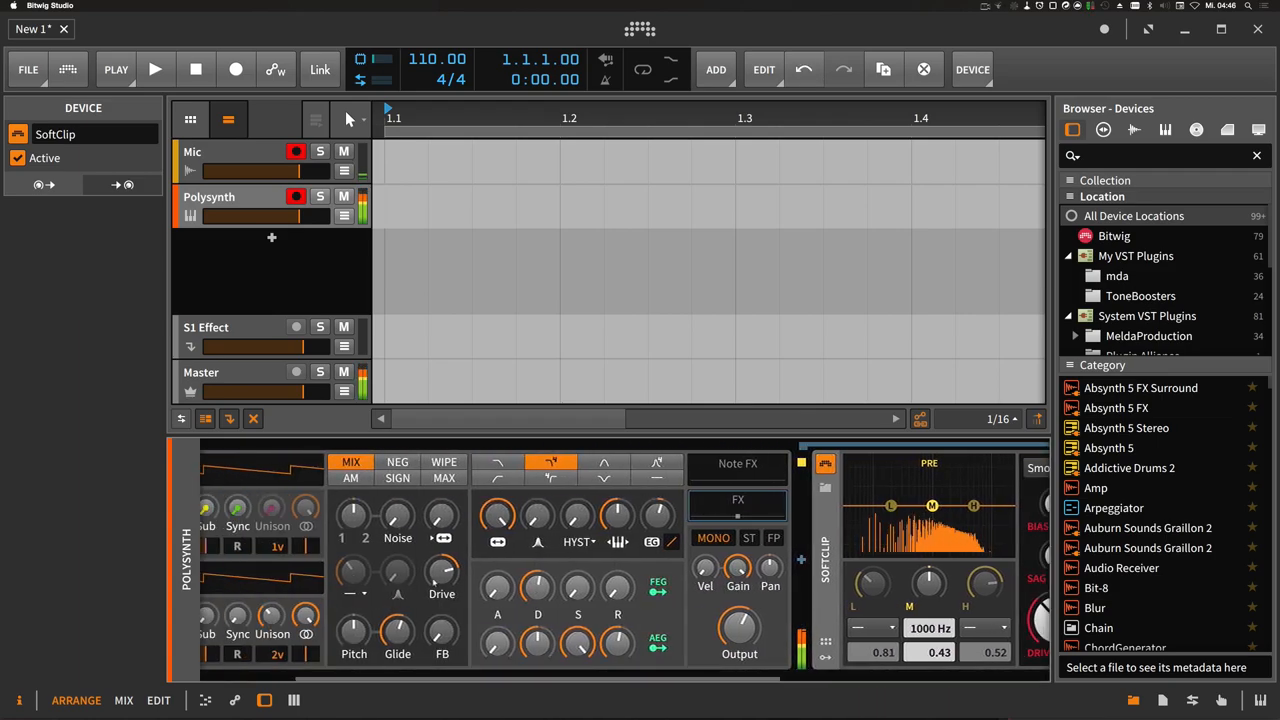
Set WIPE blend, OSC2 Unison ~22 cents and Filter Frequency ~5.9 kHz.
click(396, 478)
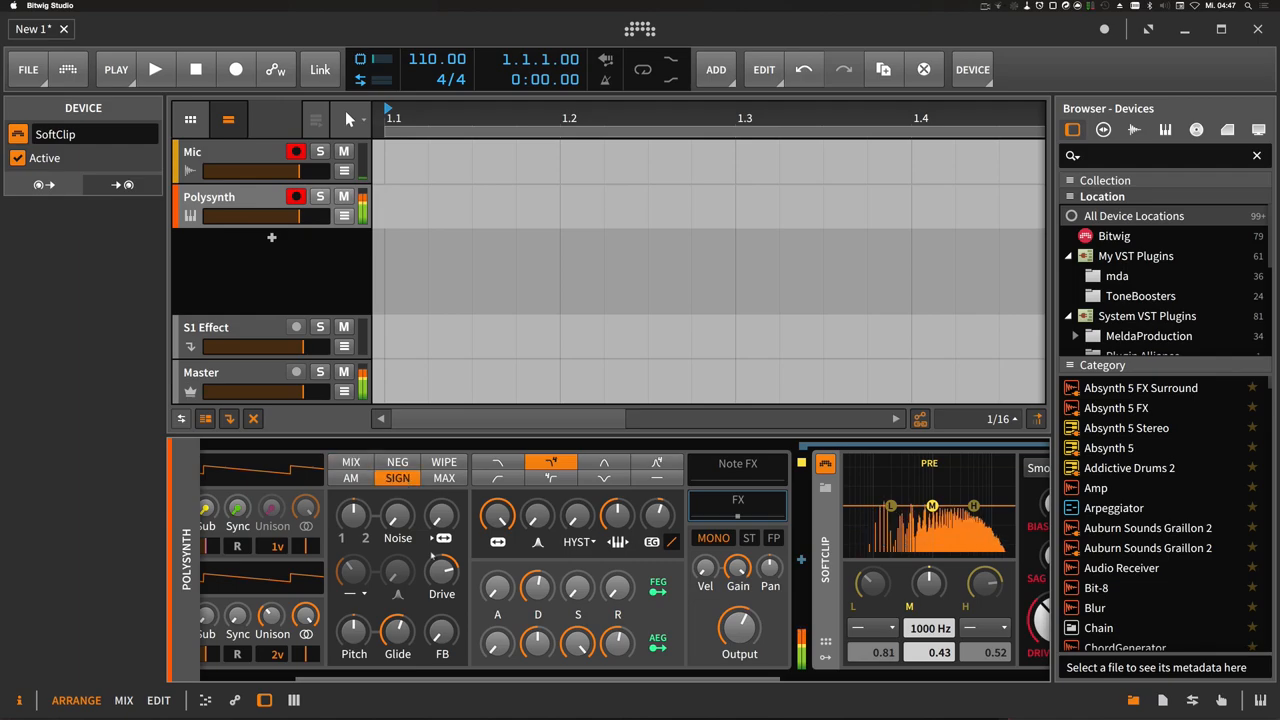
click(444, 462)
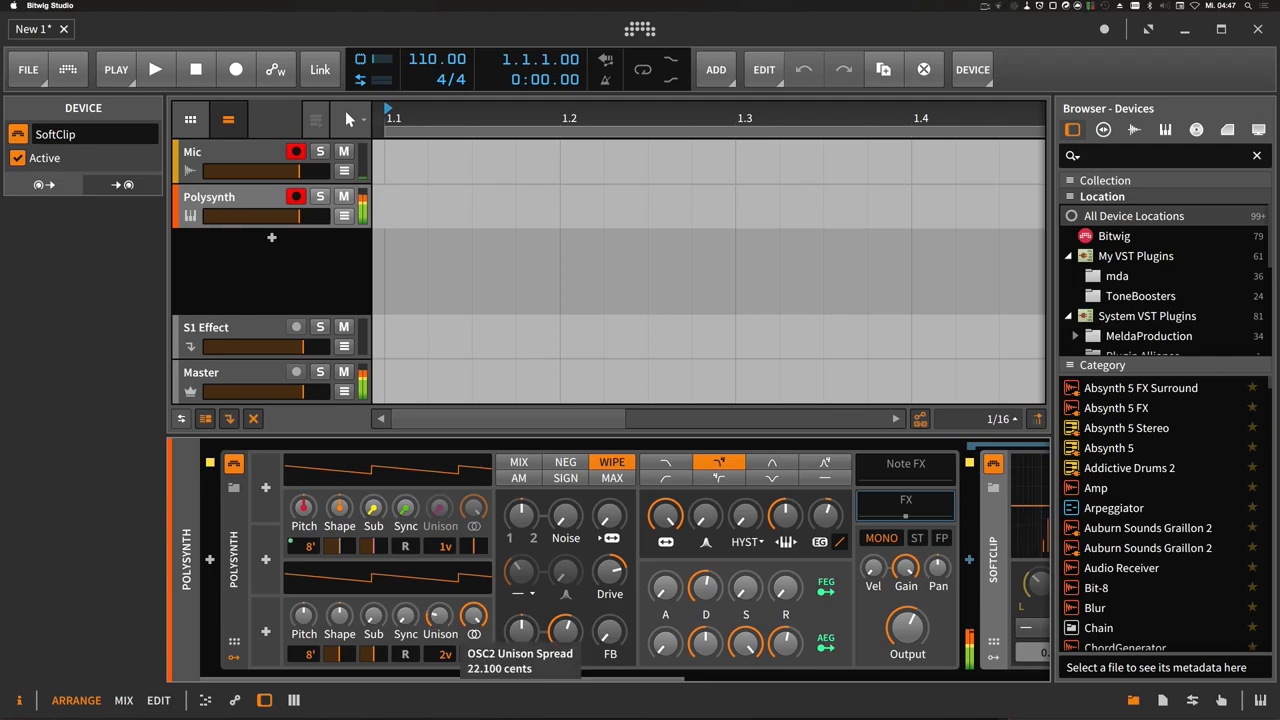
drag(438, 616, 438, 590)
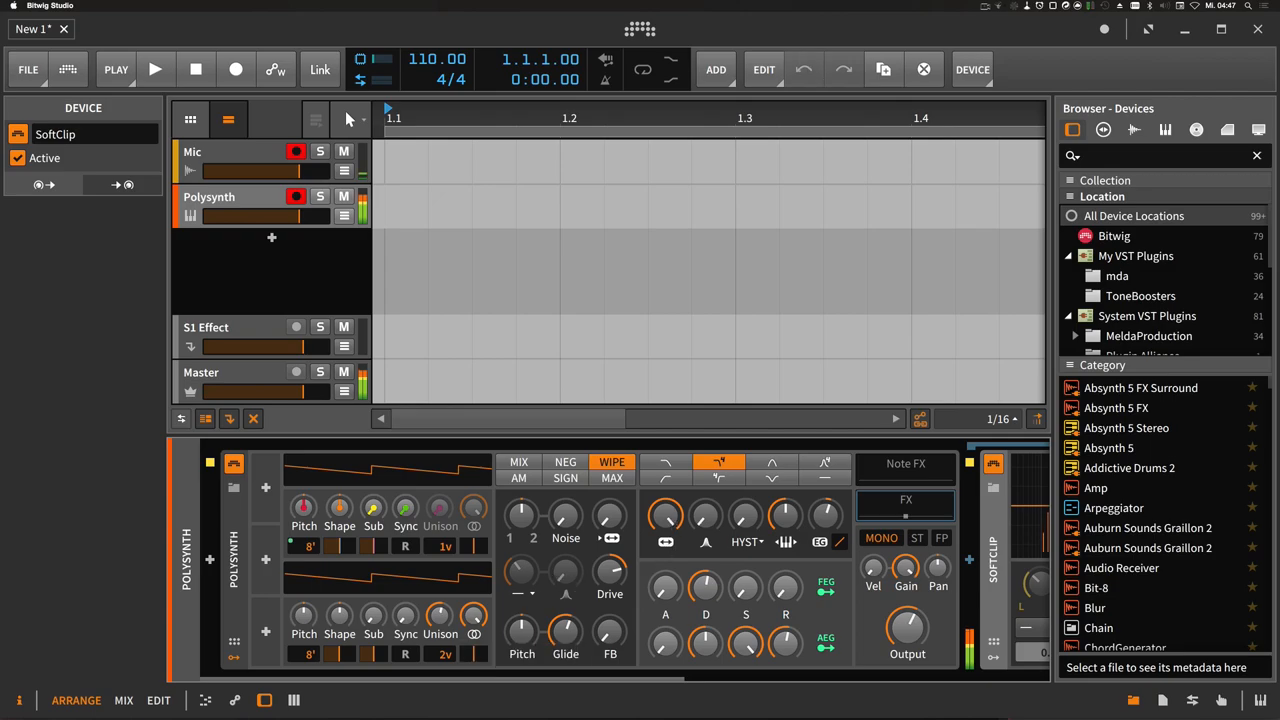
mouse_move(664, 516)
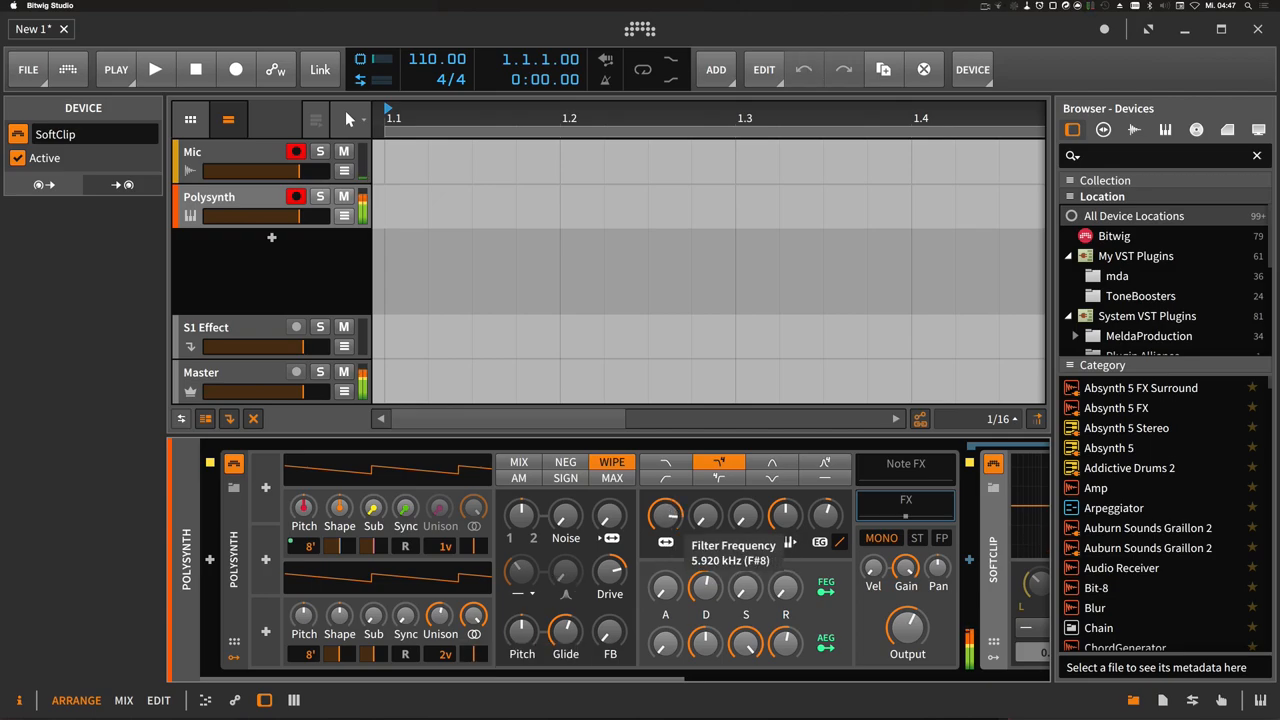
drag(664, 516, 670, 490)
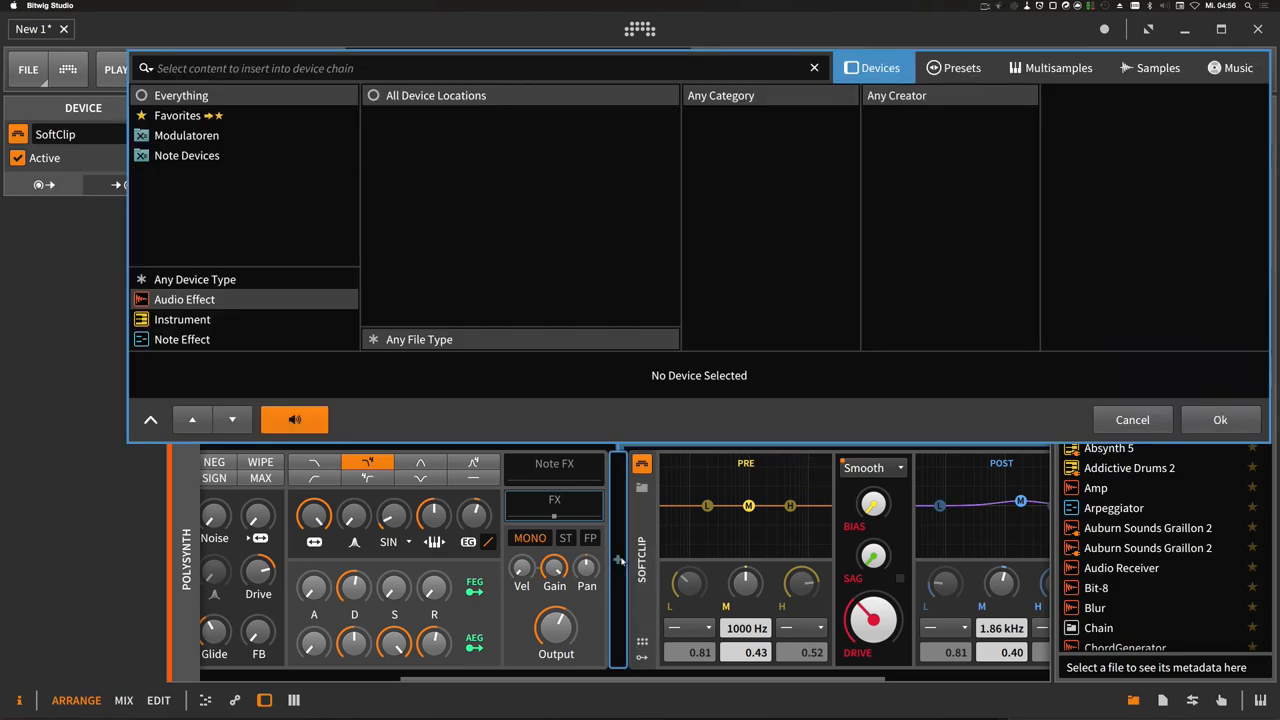
Insert Multiband FX-2 via 'fx:' search and set its crossover to 100hz.
text(fx:)
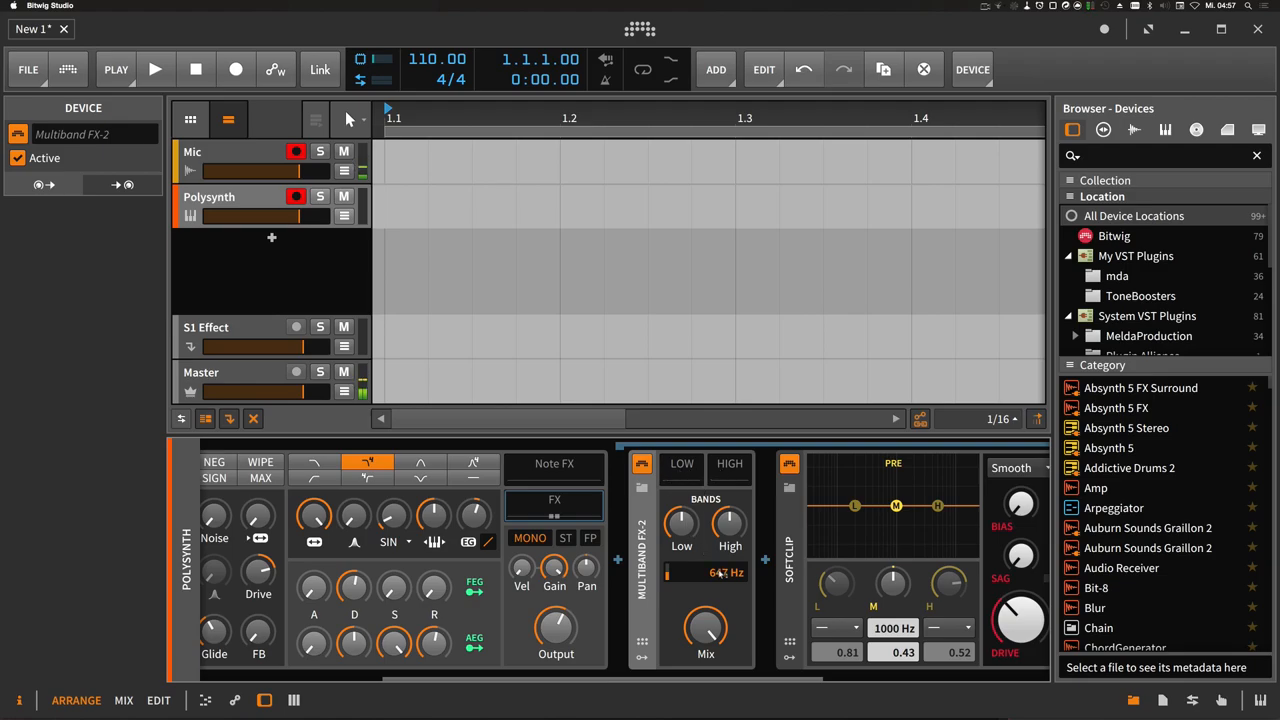
double_click(704, 570)
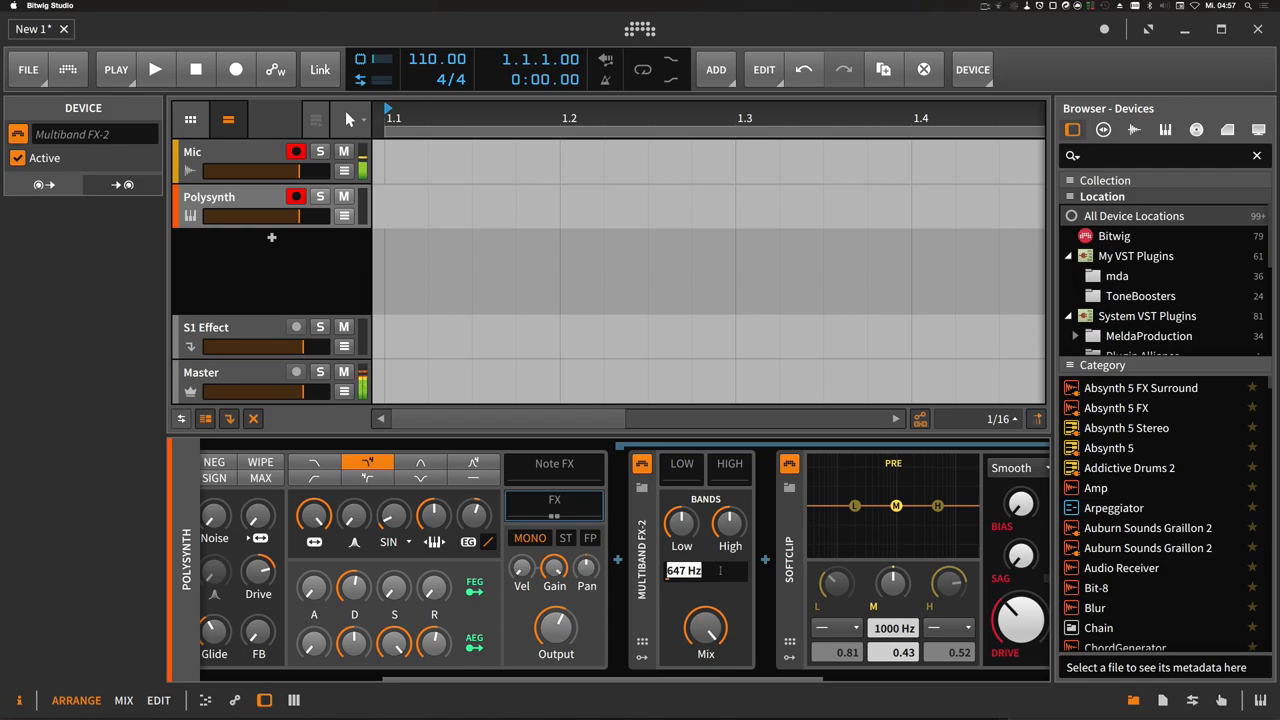
text(100hz)
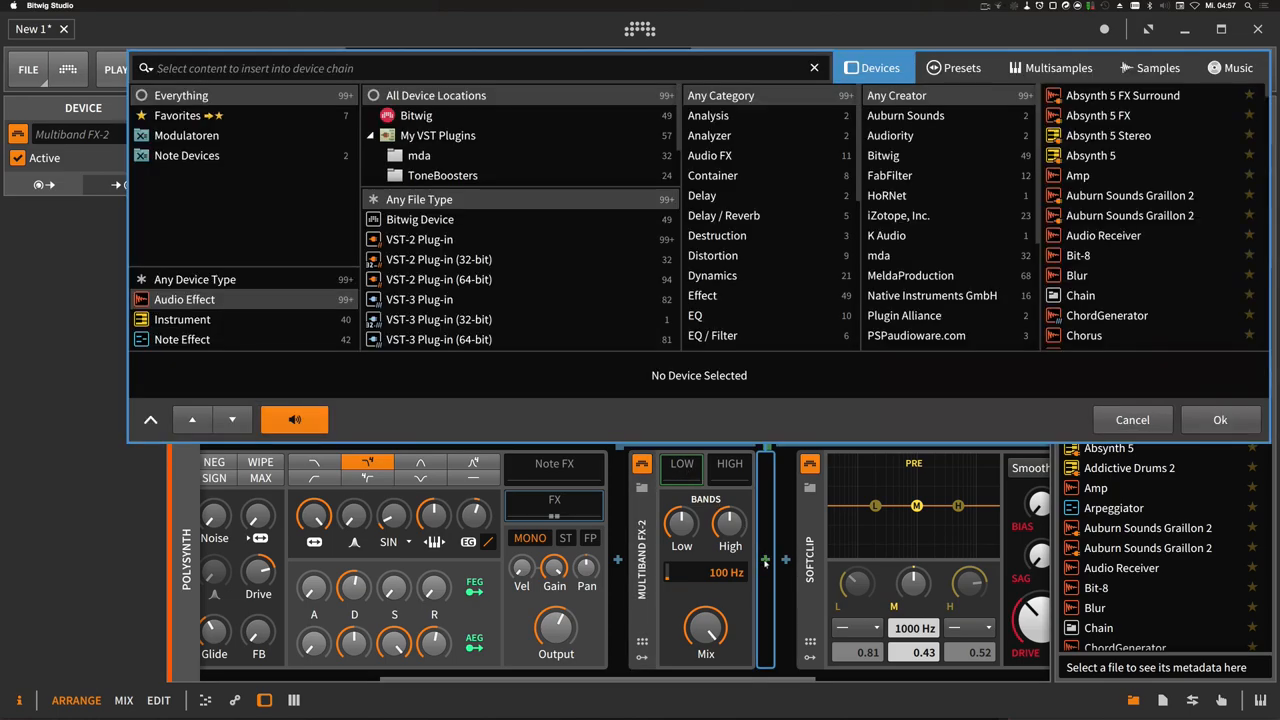
Insert a Tool device into the low band and drag its Width knob down.
text(tool)
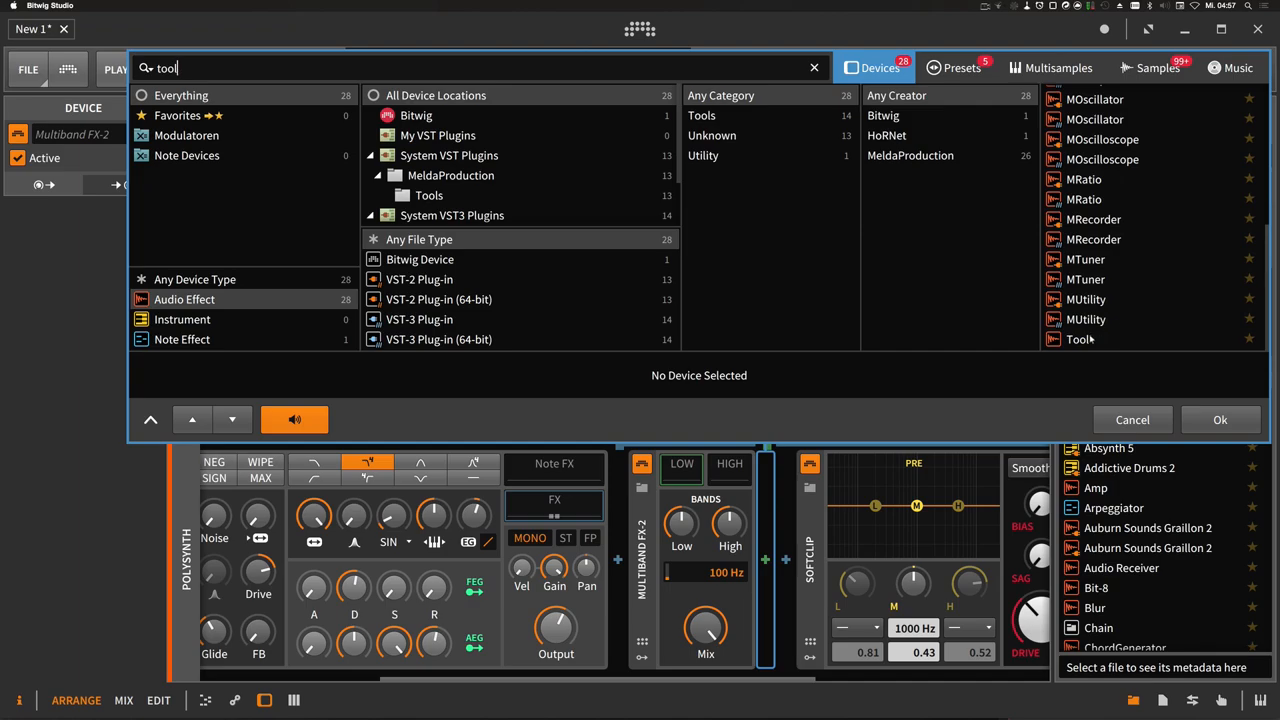
click(1132, 420)
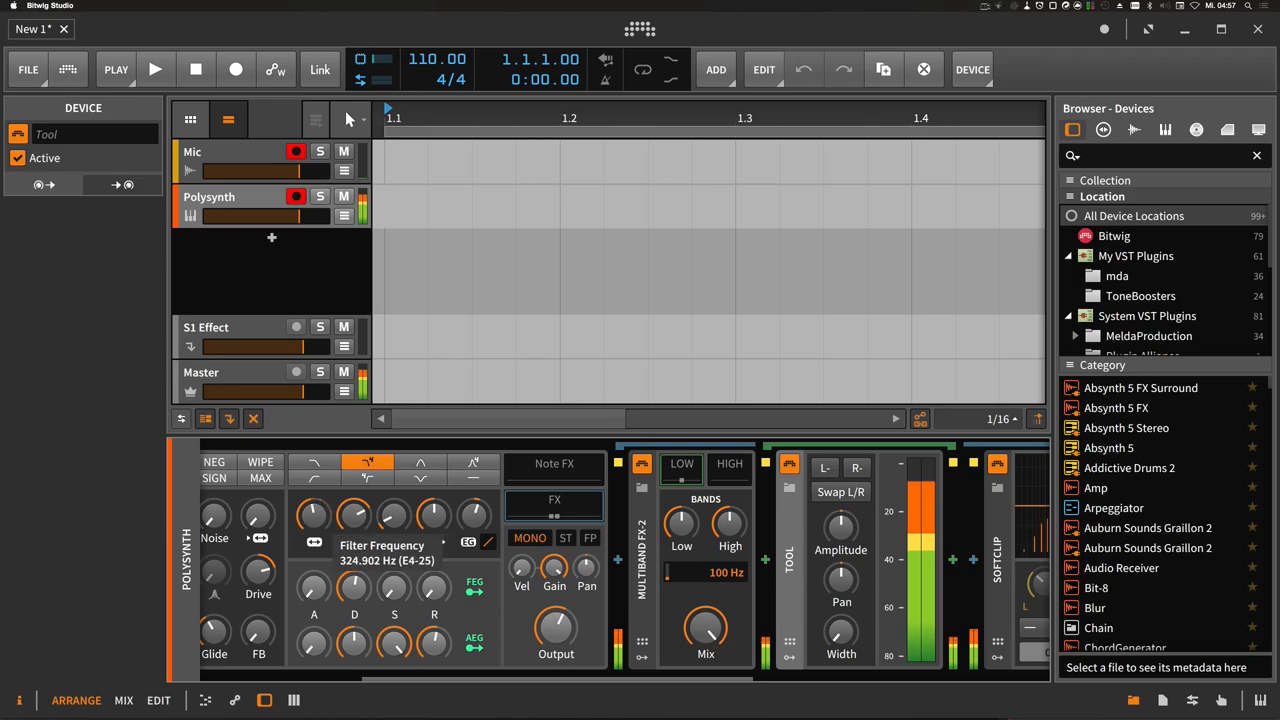
drag(312, 516, 312, 490)
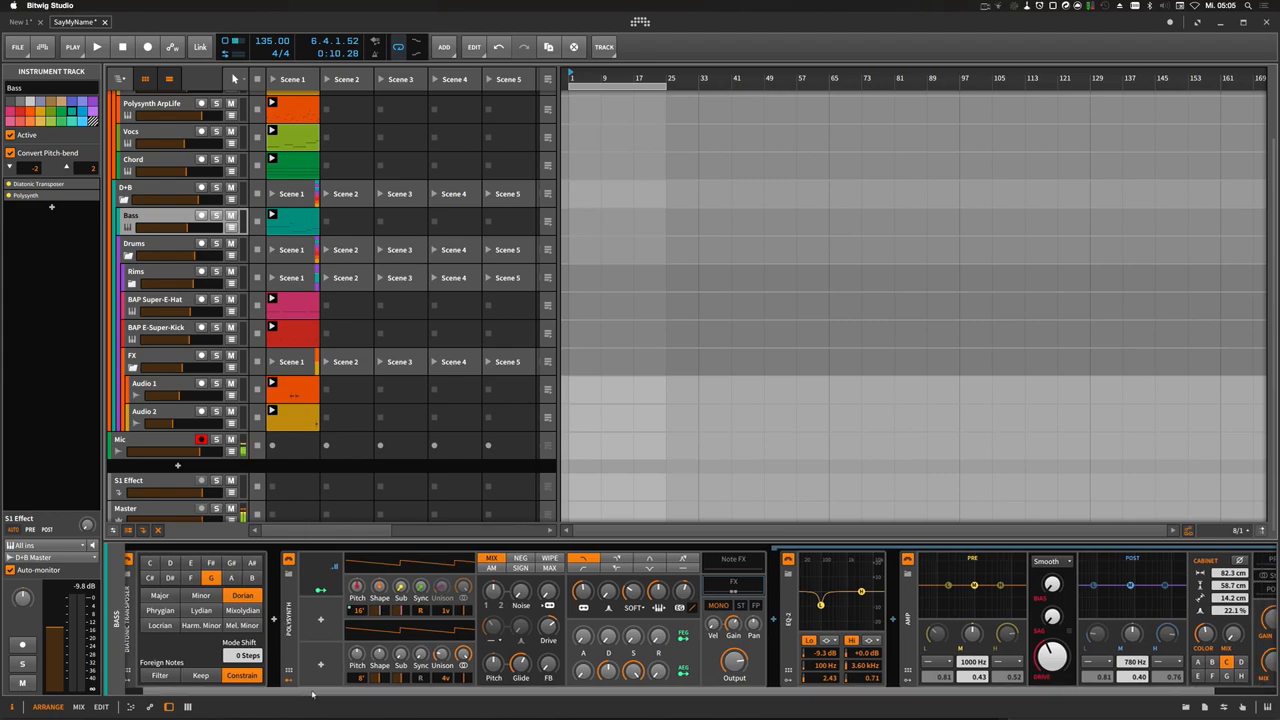
mouse_move(288, 694)
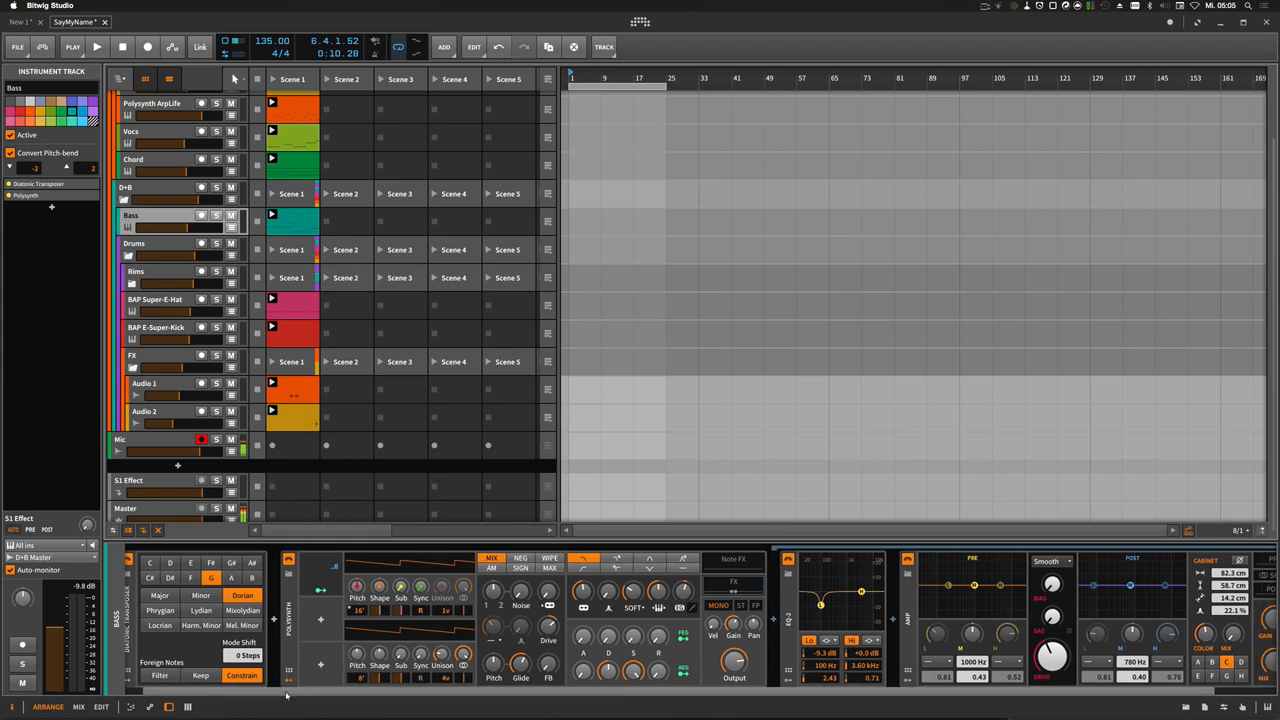